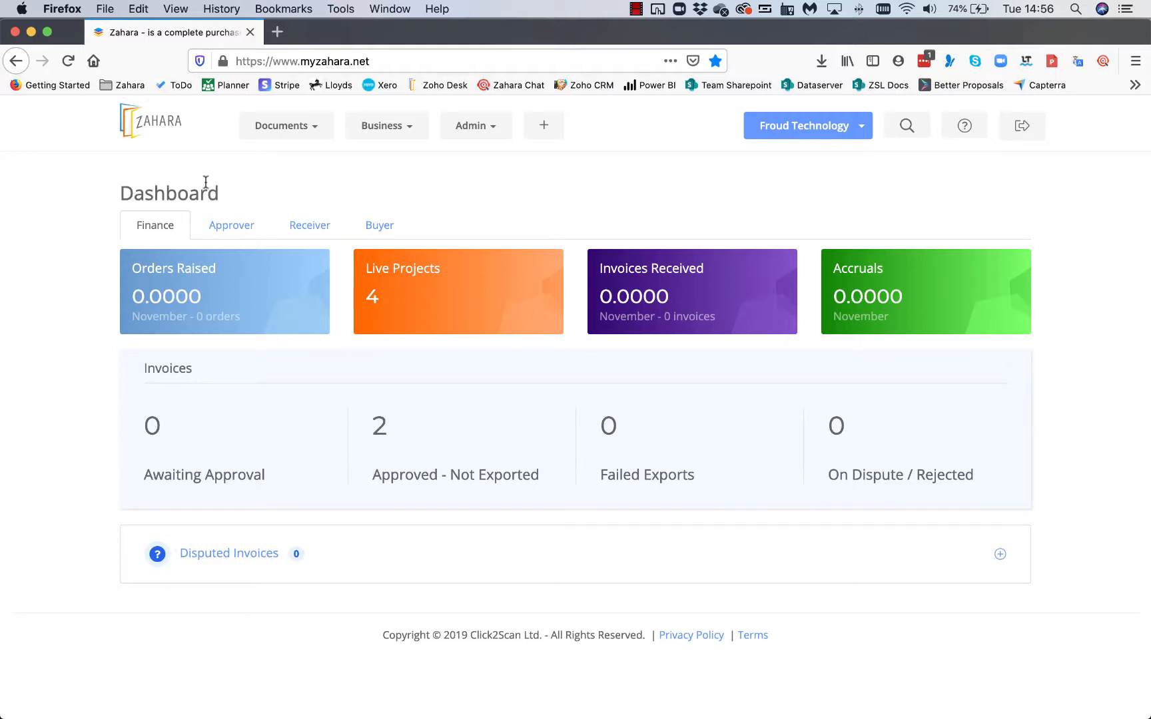
mouse_move(463, 194)
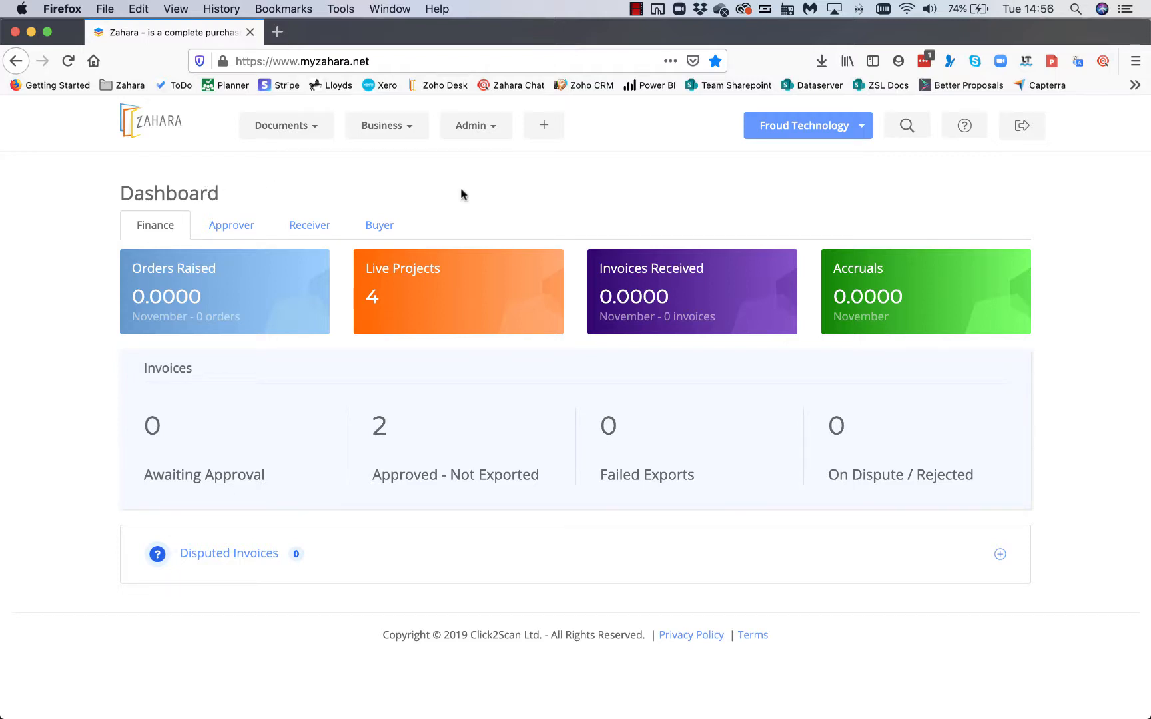
- Go to Budgets from the Business menu to list the four existing budgets
left_click(387, 125)
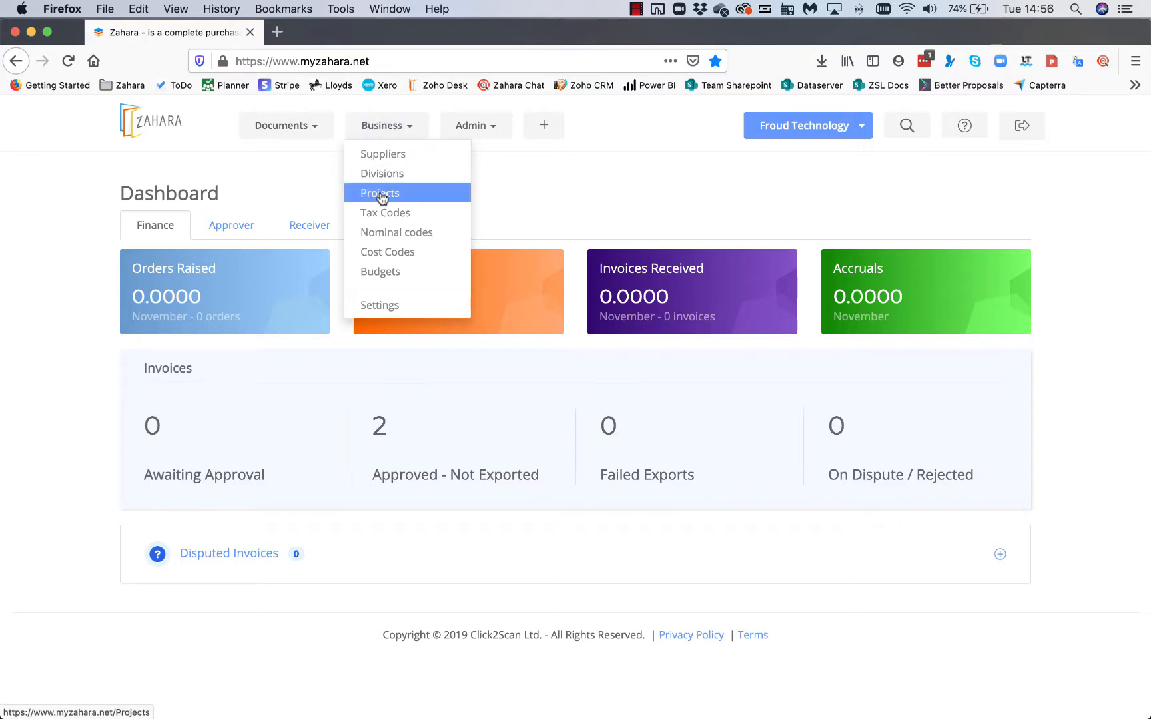
left_click(380, 272)
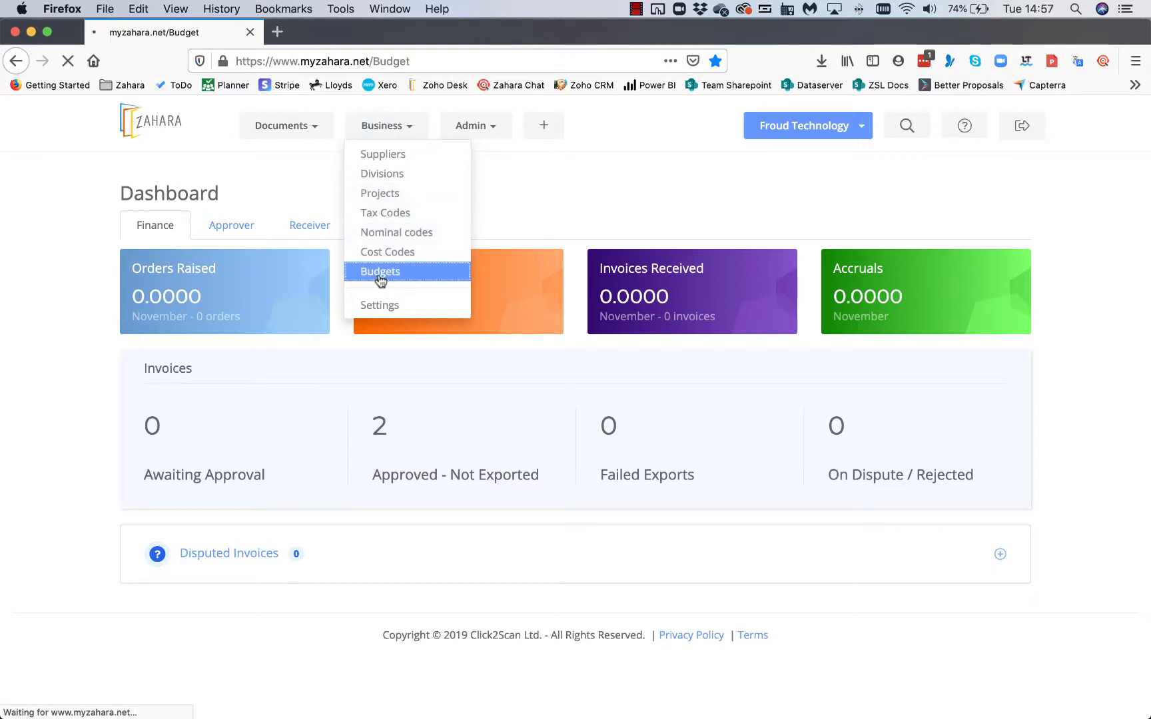
left_click(379, 272)
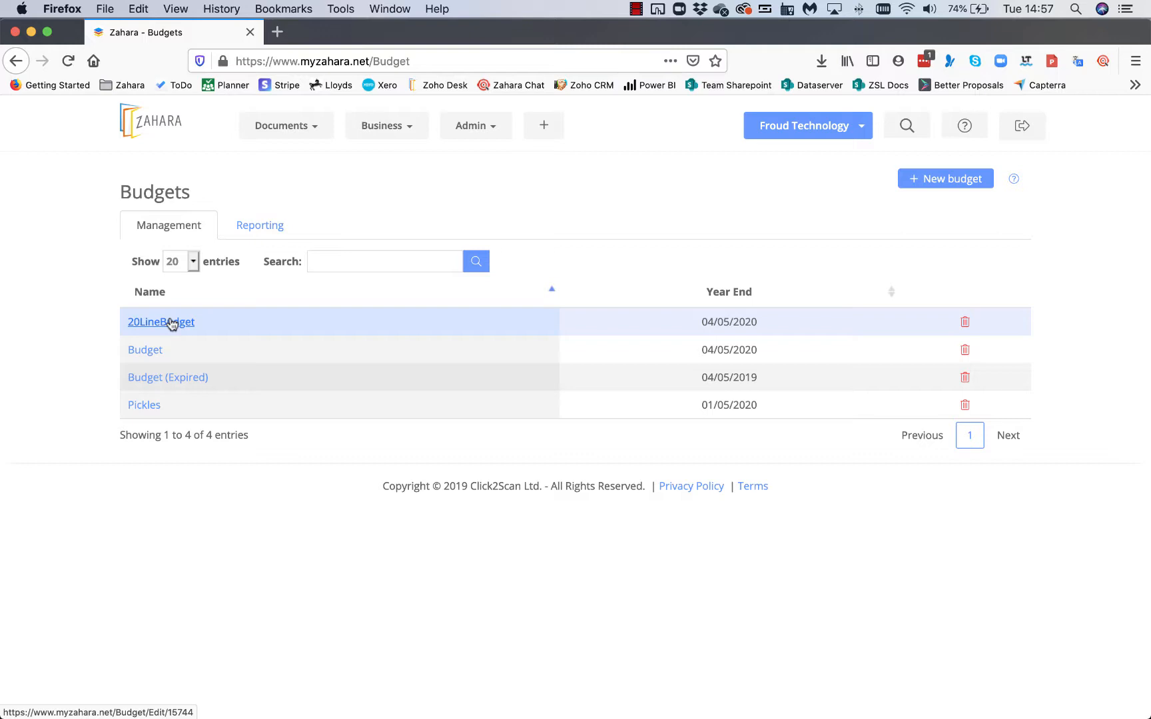
- Open 20LineBudget for editing and review its Overview settings and division association
left_click(161, 321)
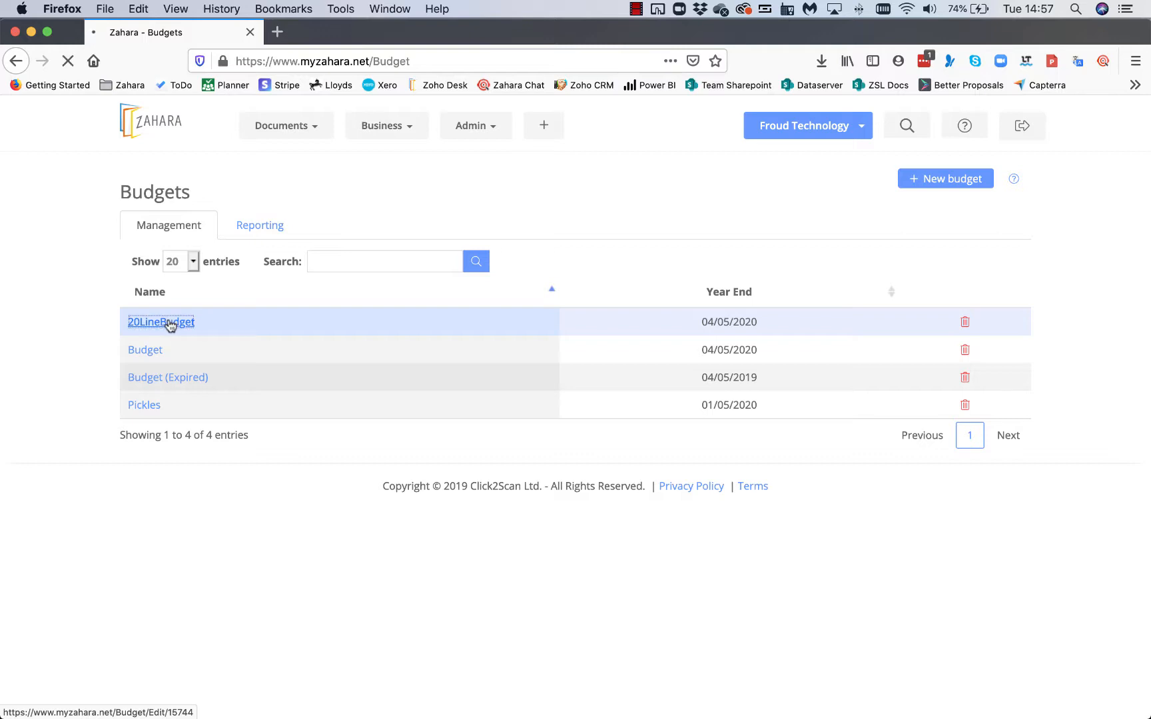
left_click(161, 321)
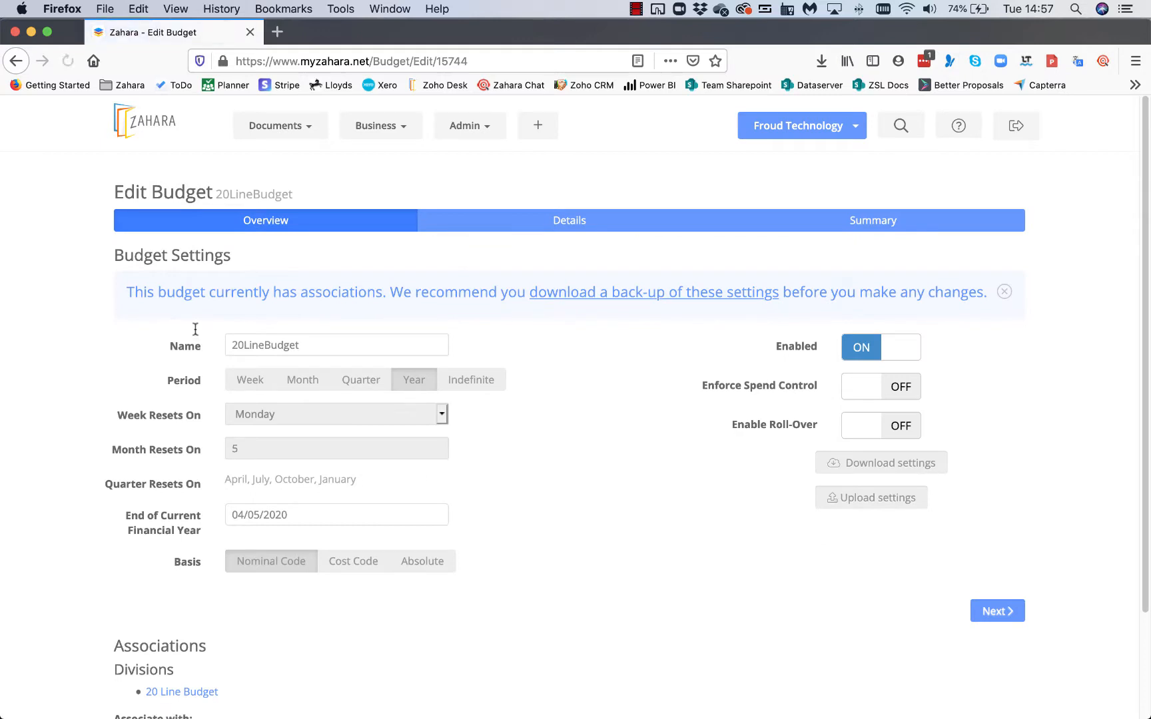
scroll("down", 3)
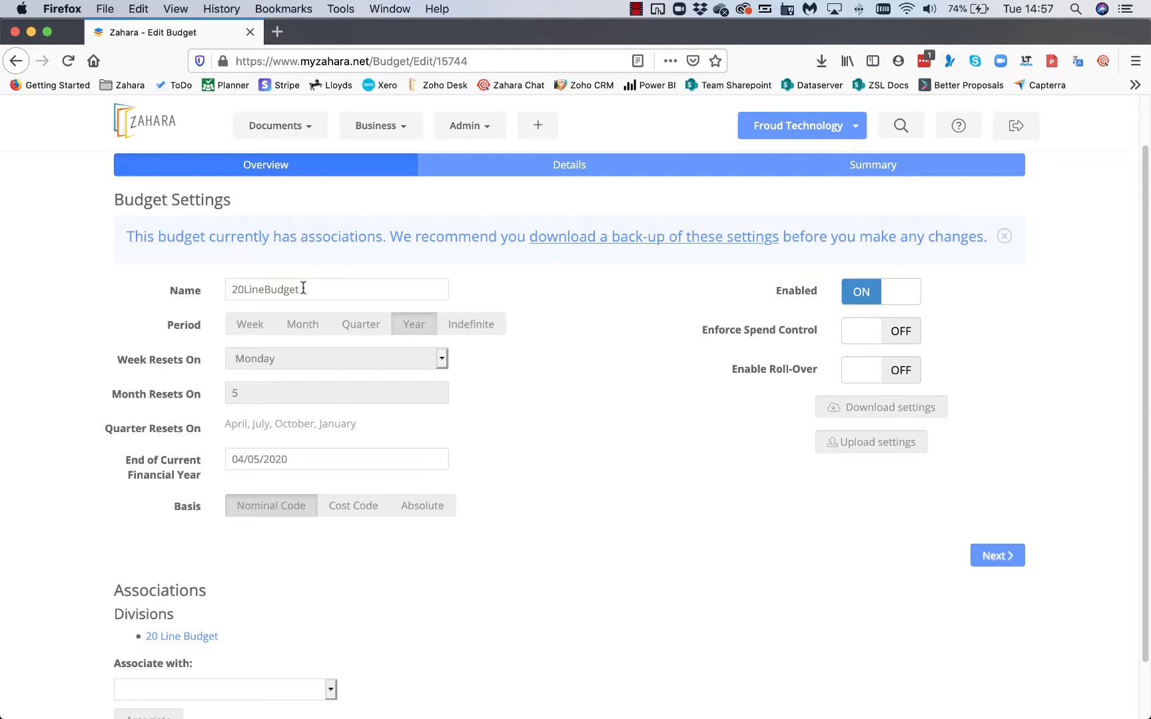
mouse_move(361, 325)
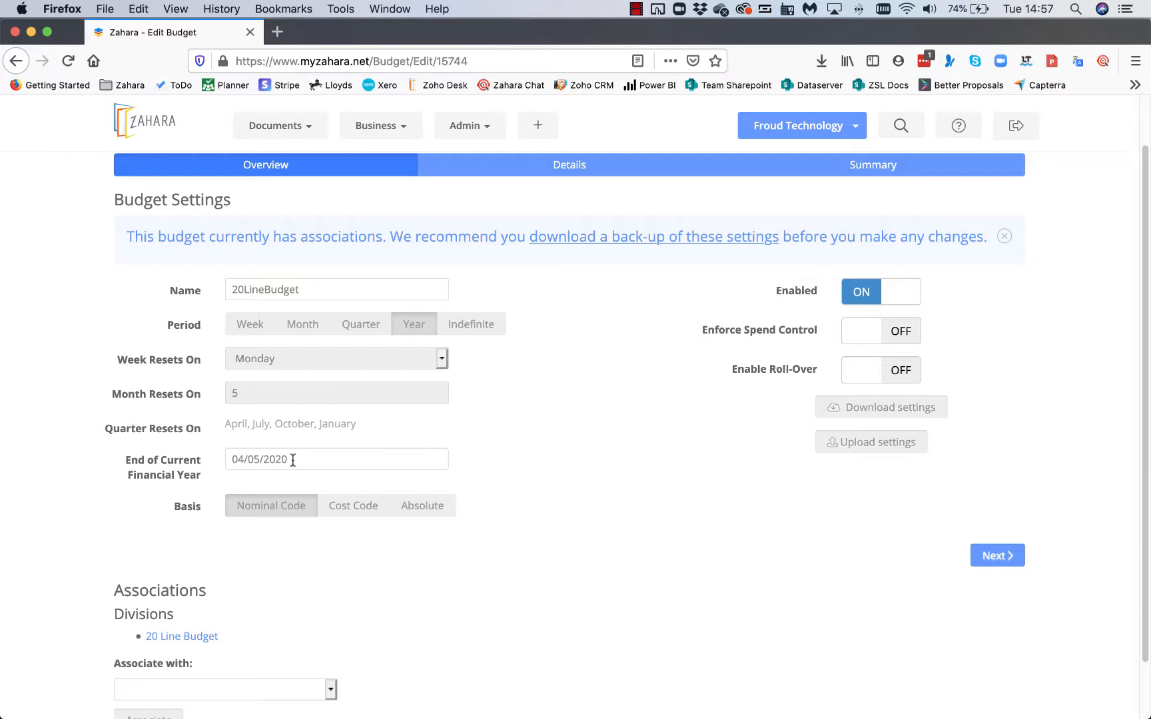
mouse_move(274, 512)
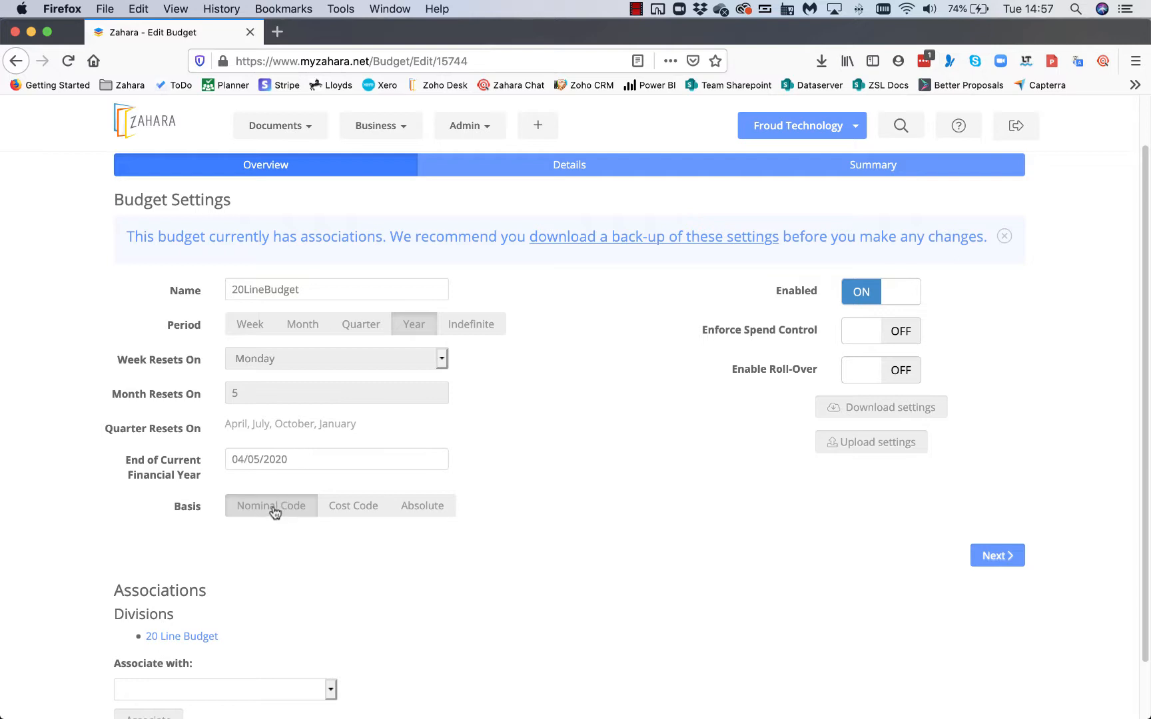
mouse_move(181, 636)
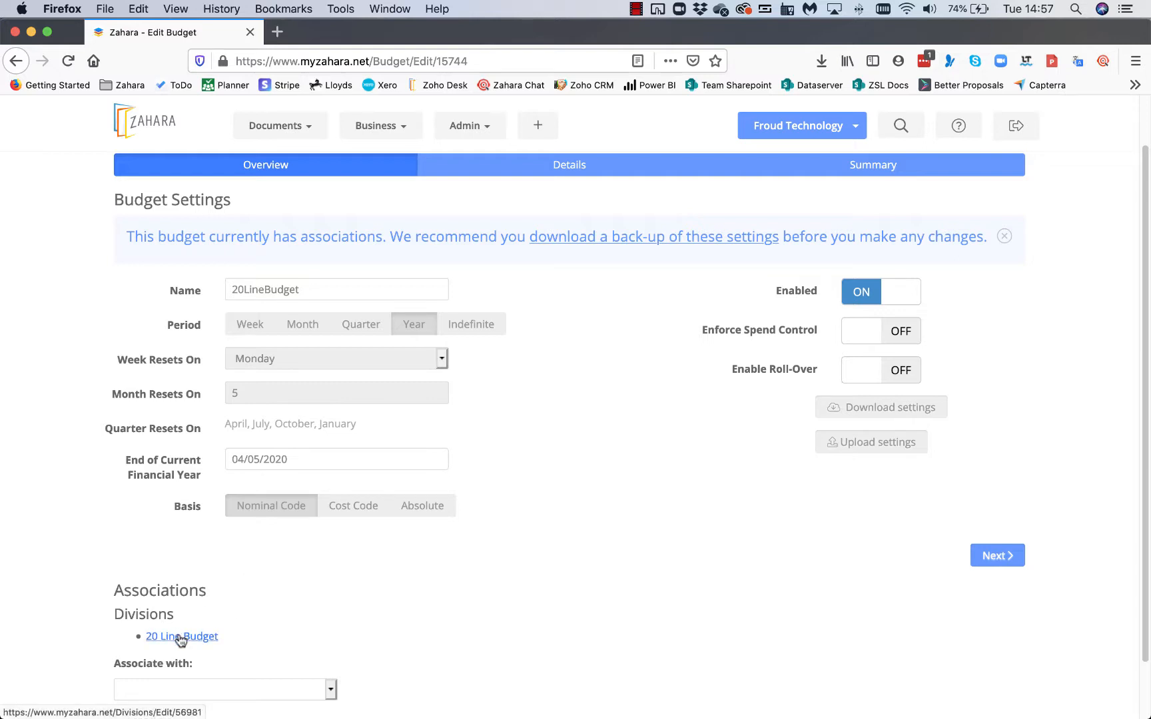
mouse_move(207, 644)
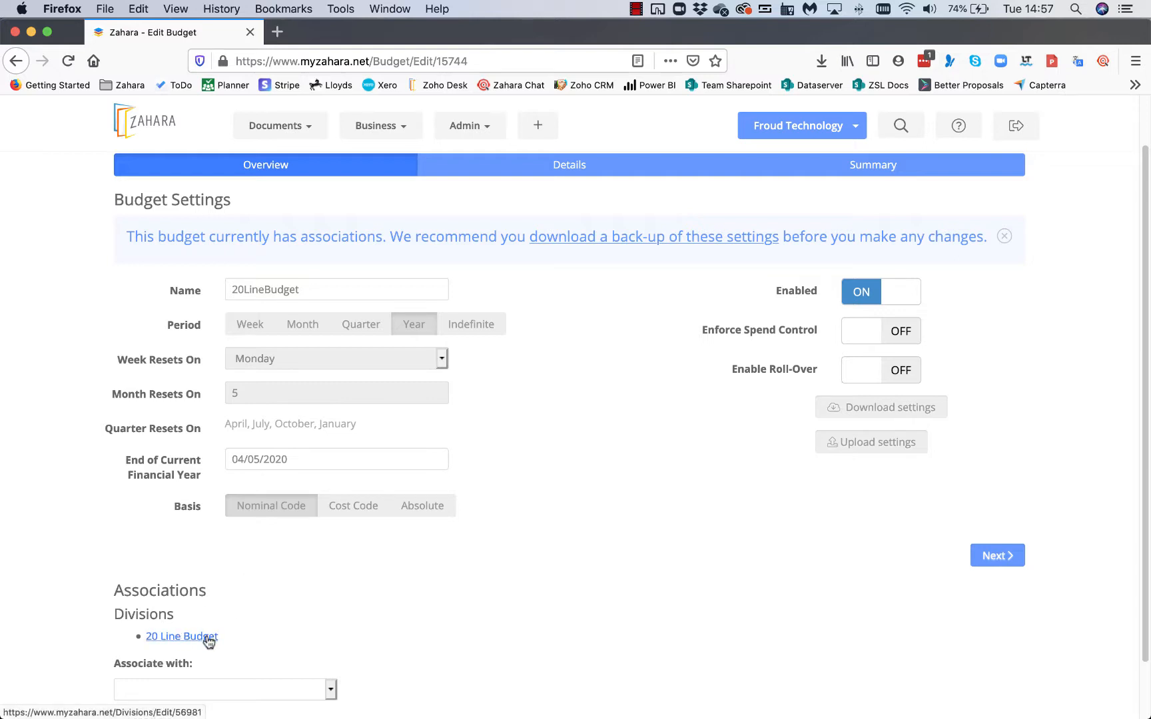
mouse_move(914, 300)
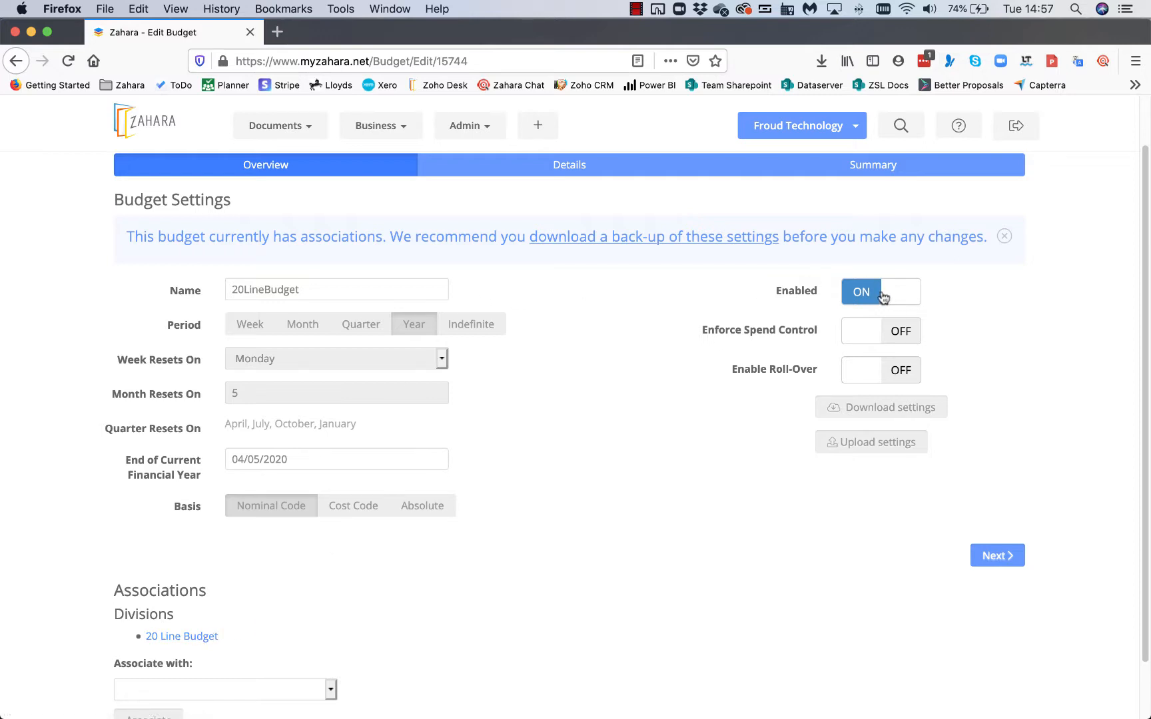
mouse_move(893, 336)
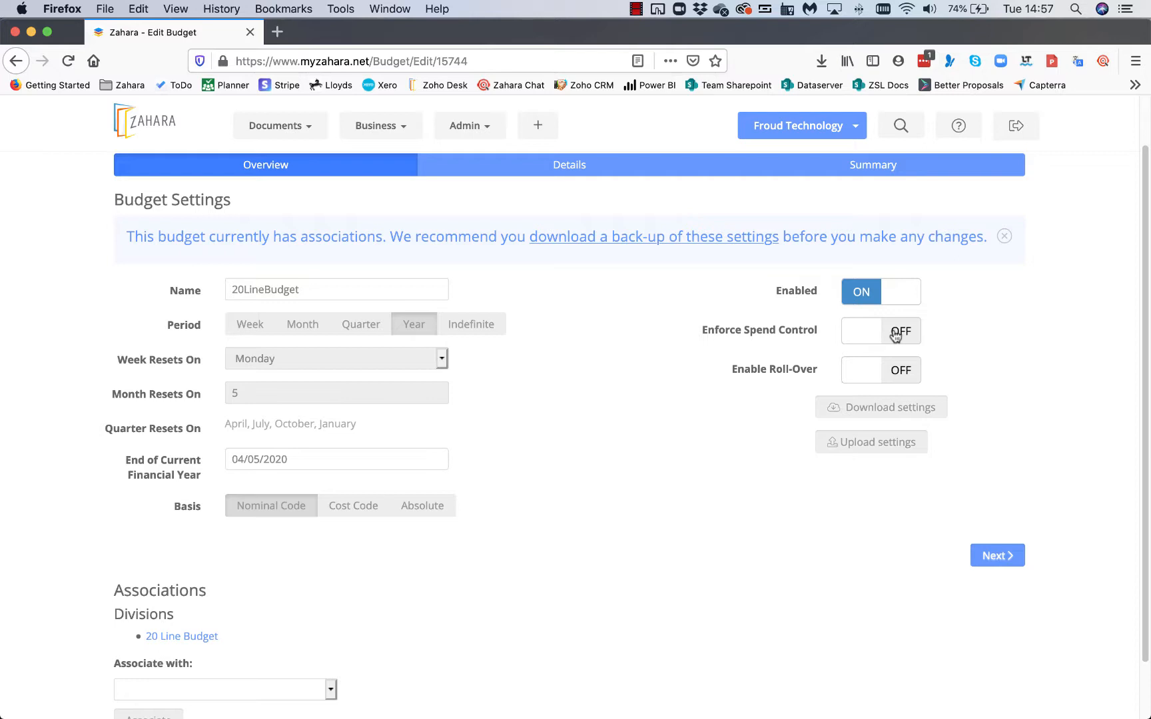
mouse_move(891, 389)
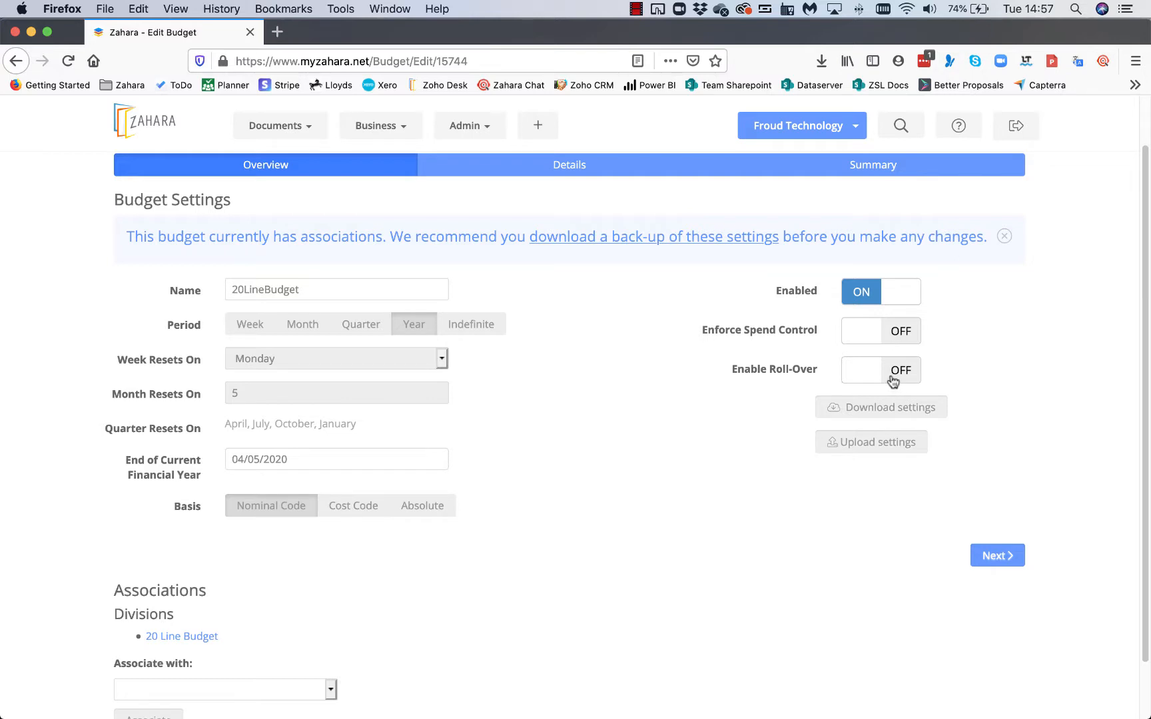
mouse_move(568, 164)
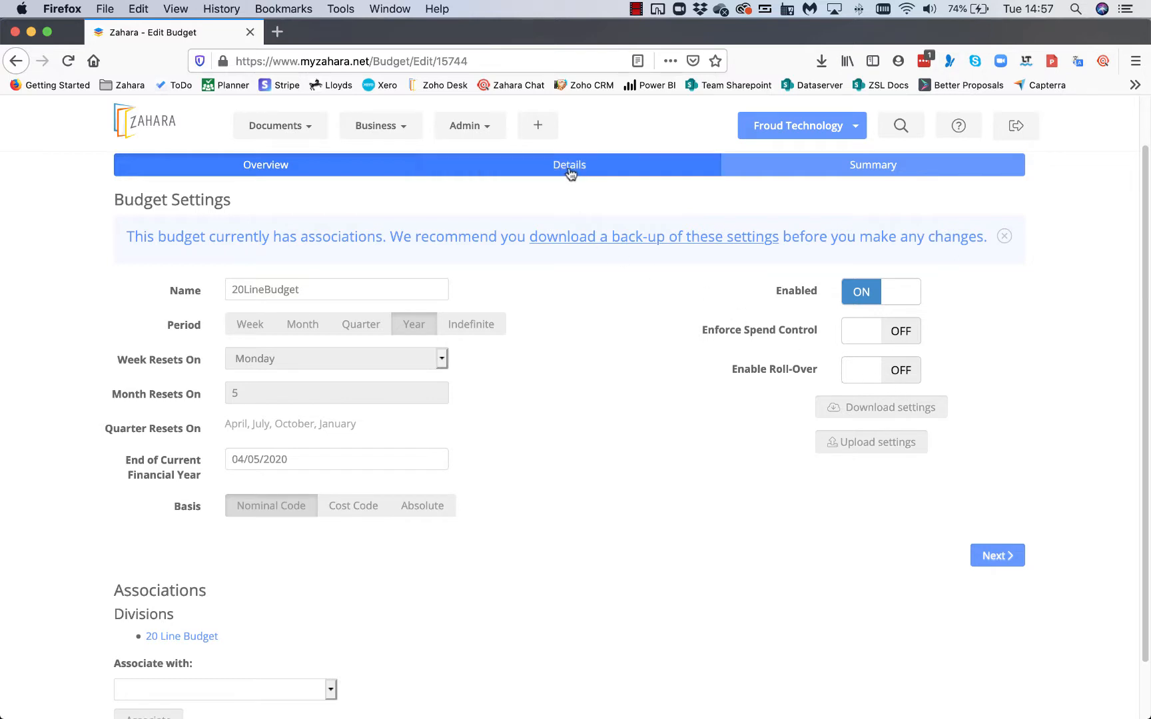
left_click(569, 164)
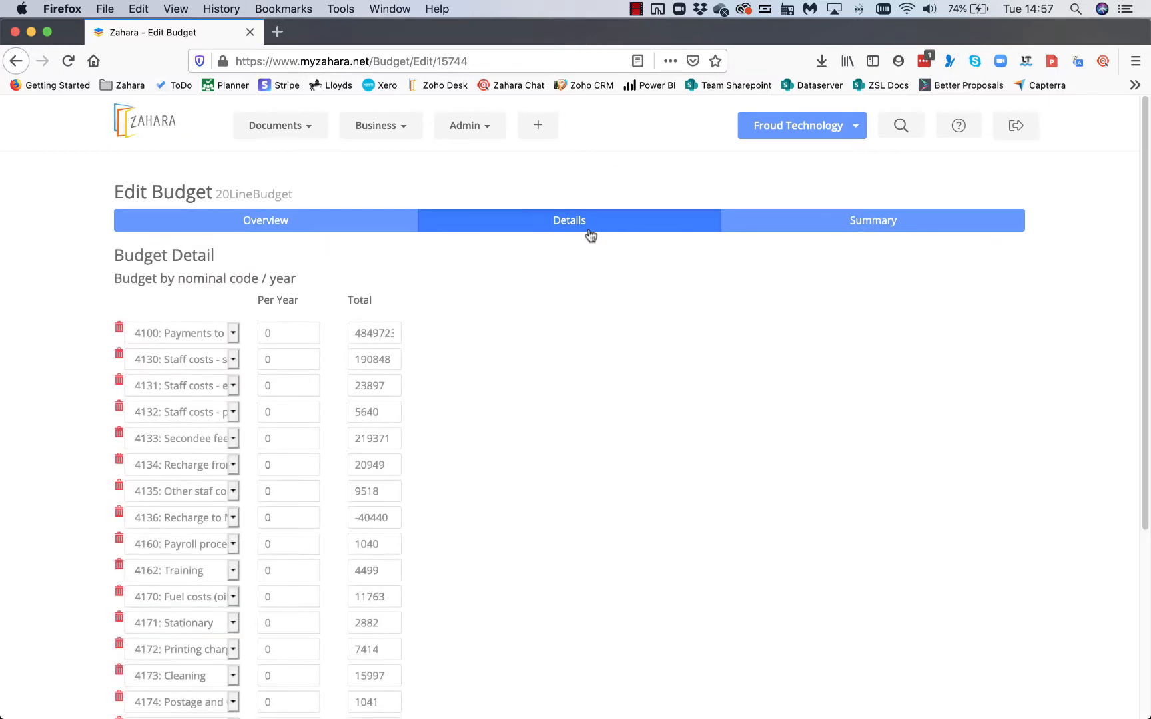
scroll("down", 3)
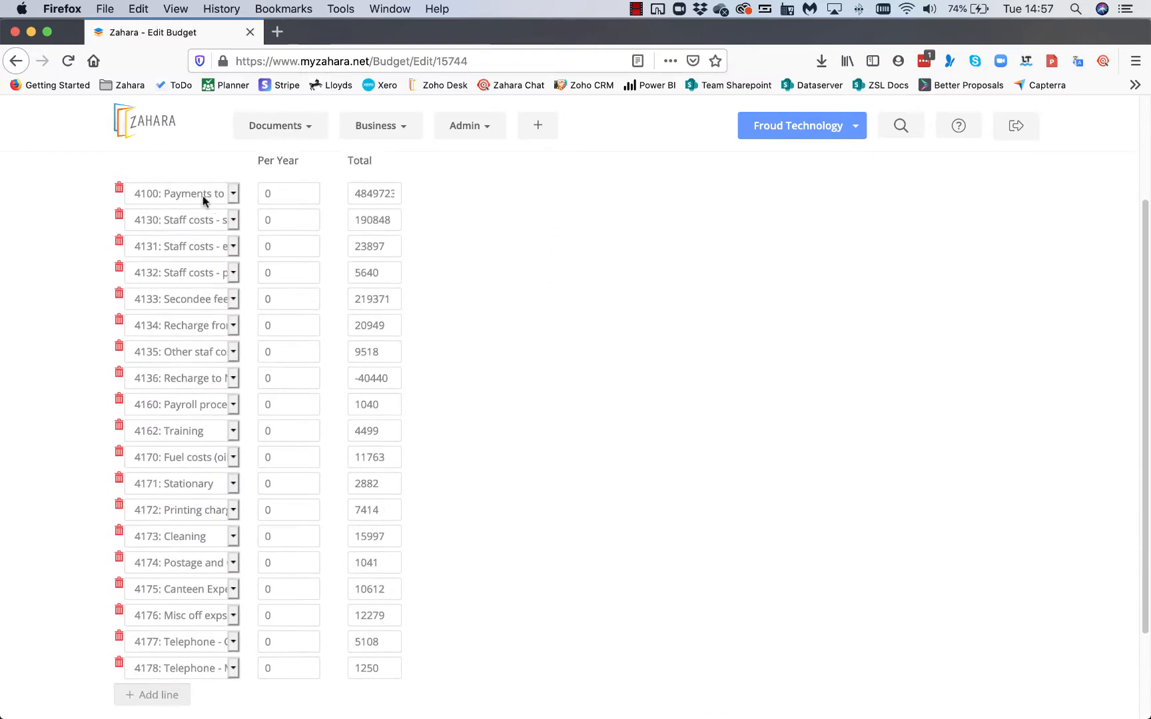
scroll("up", 3)
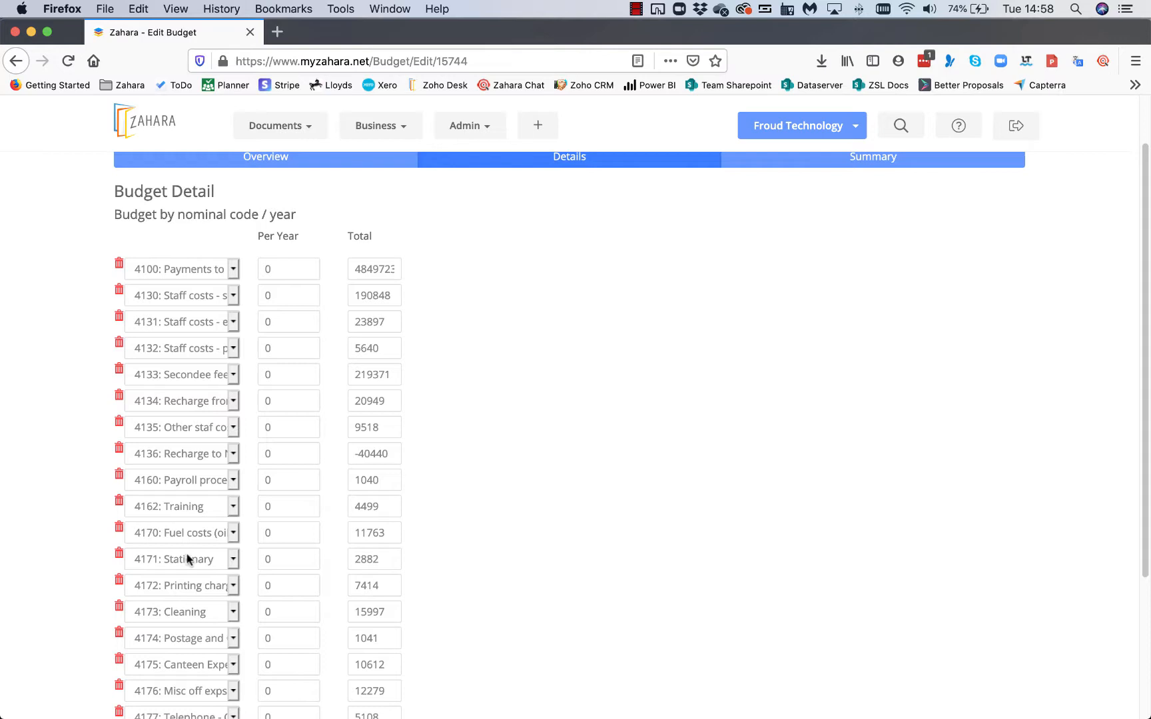
mouse_move(359, 585)
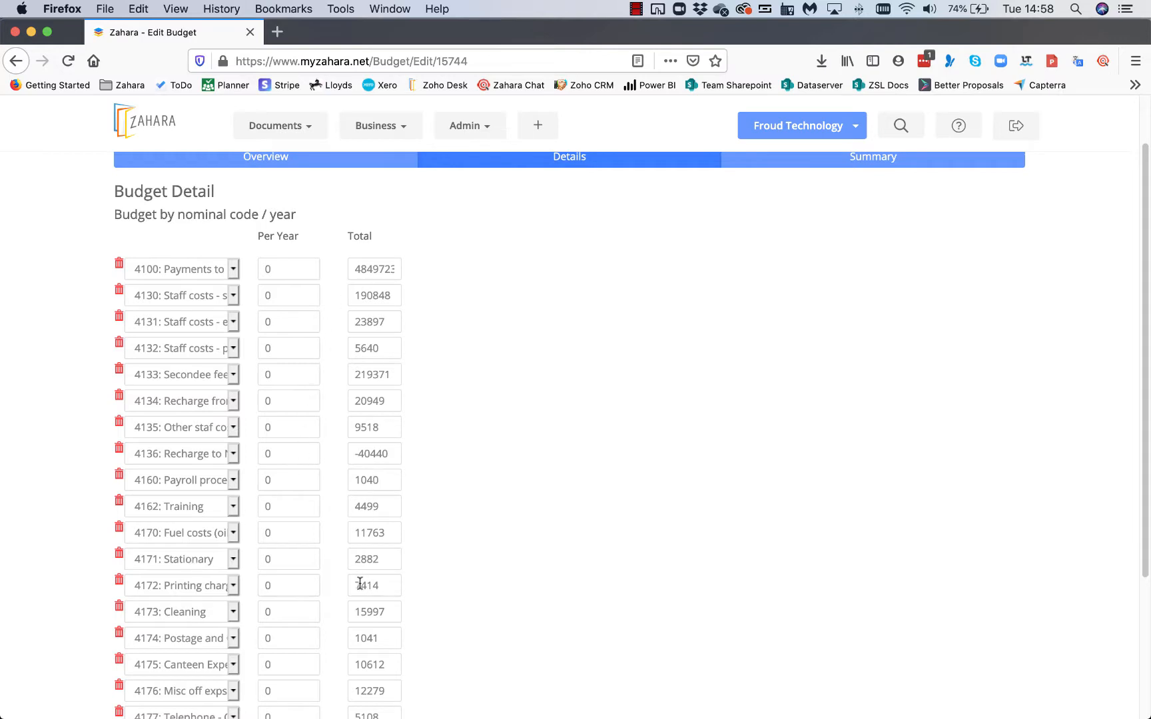
scroll("down", 3)
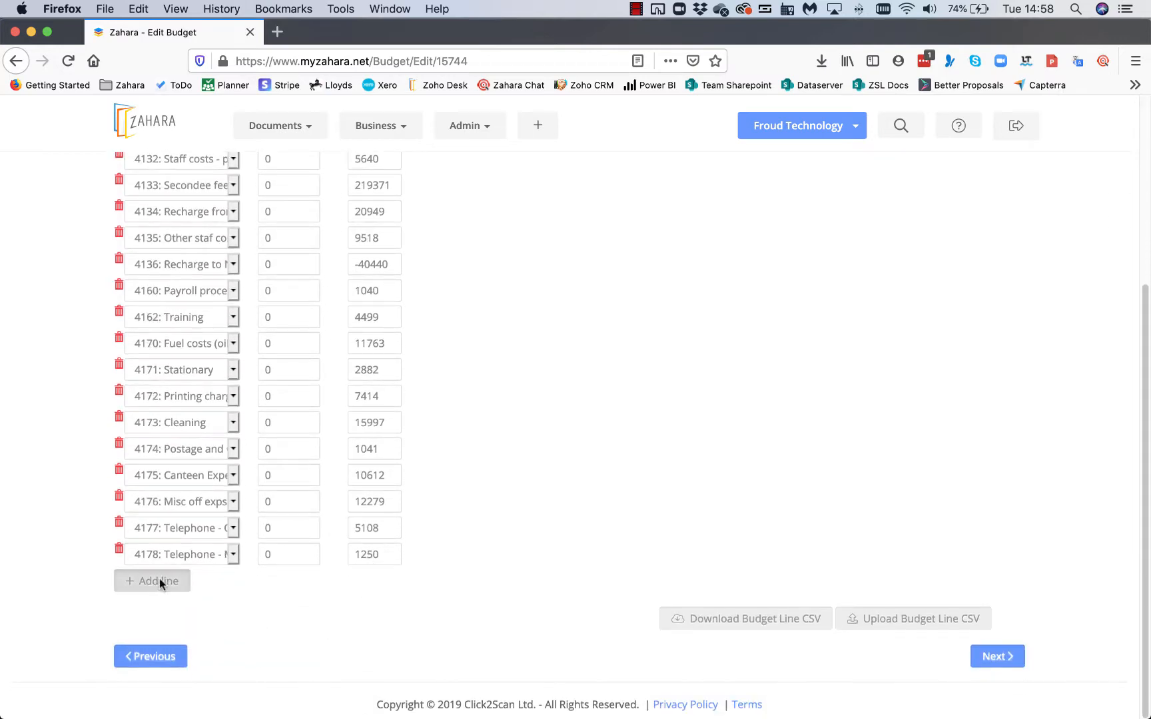
- Add a 4345: Depn-Toll Plaza Admin Building line of 400 and proceed to the Summary
left_click(152, 581)
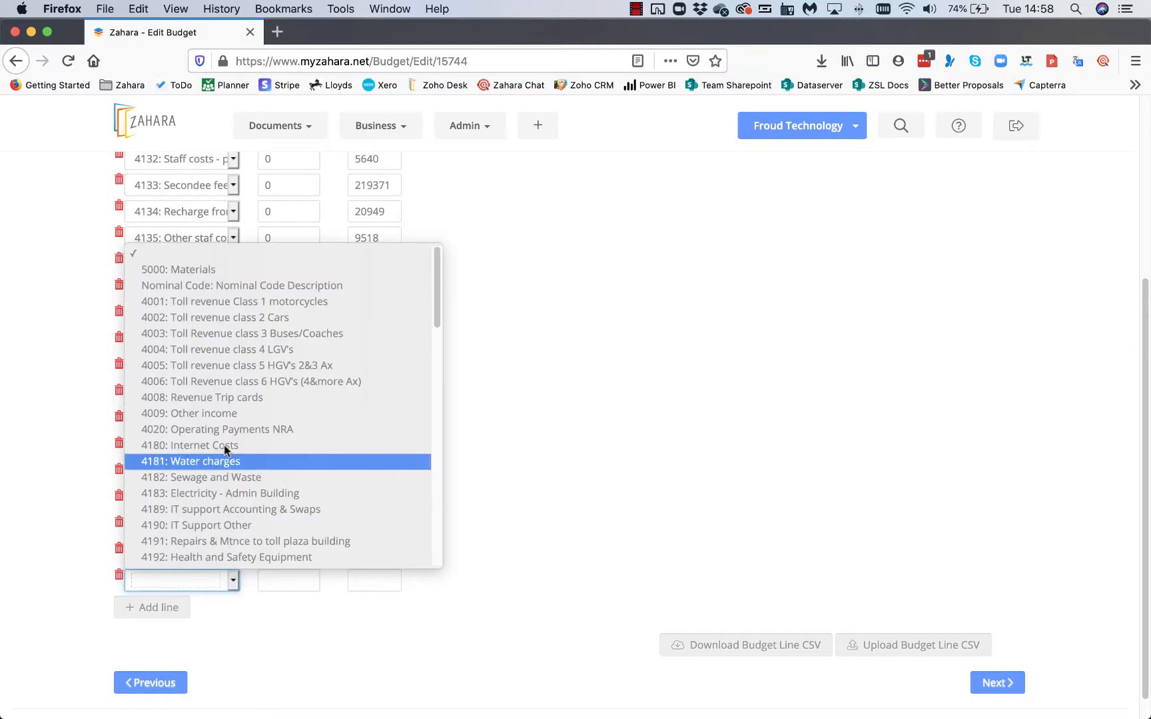
scroll("down", 3)
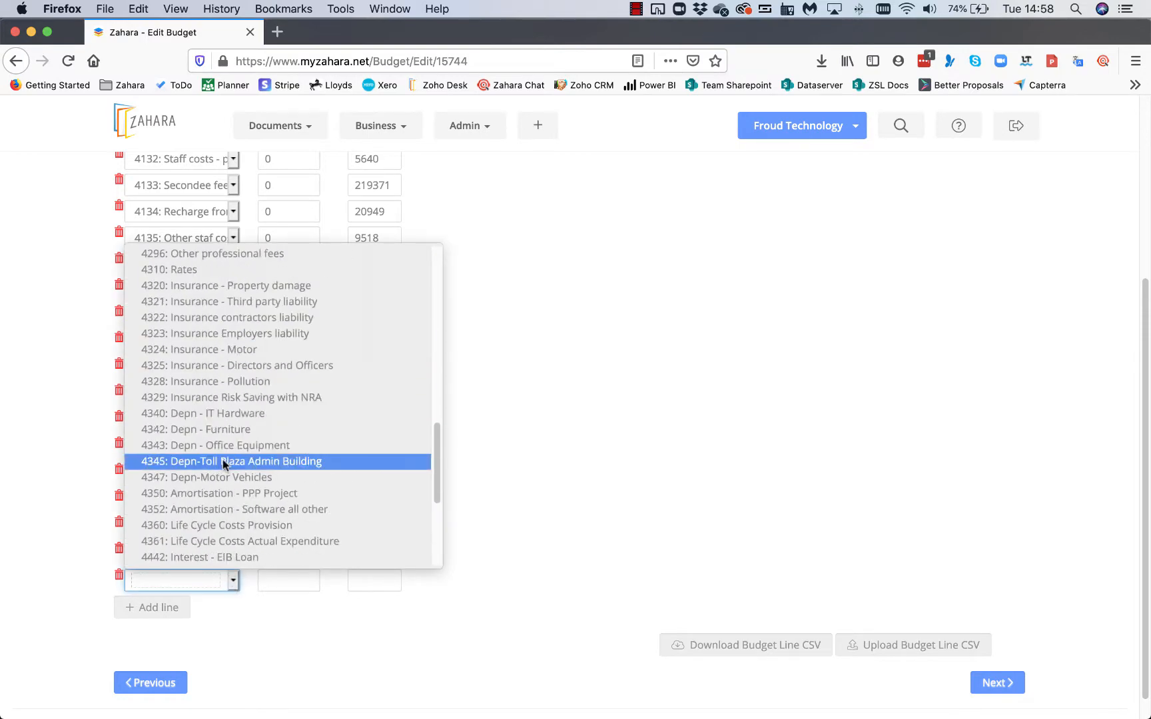
left_click(231, 461)
type("400")
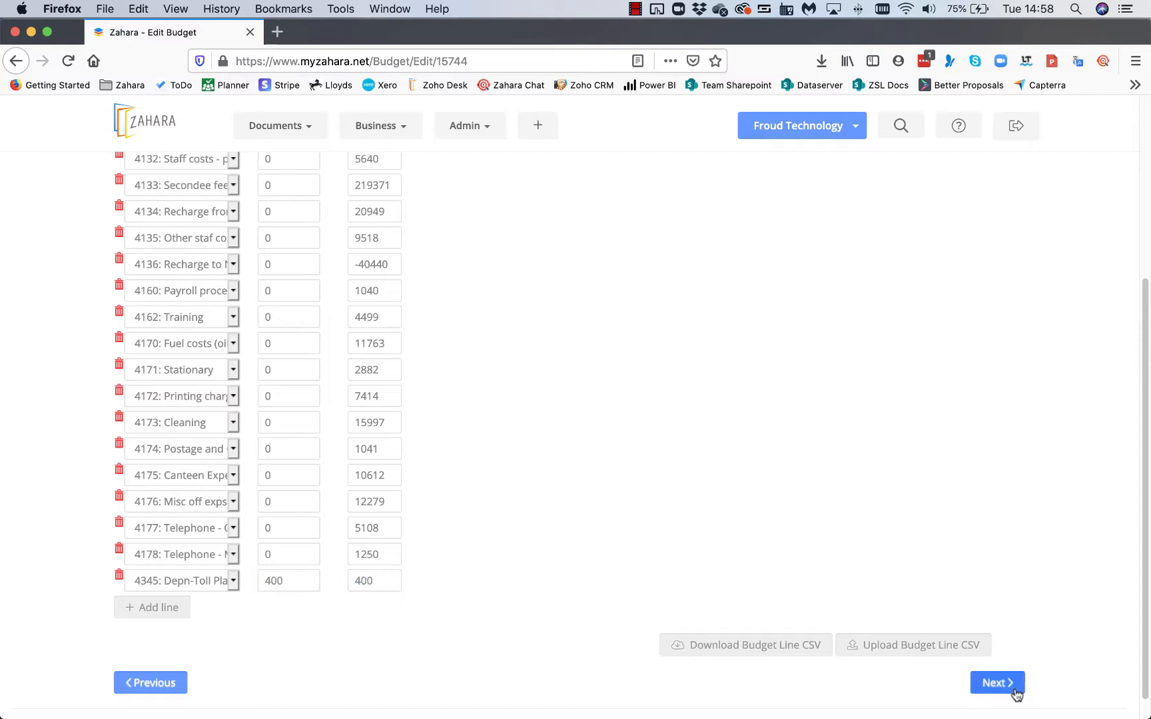
left_click(996, 682)
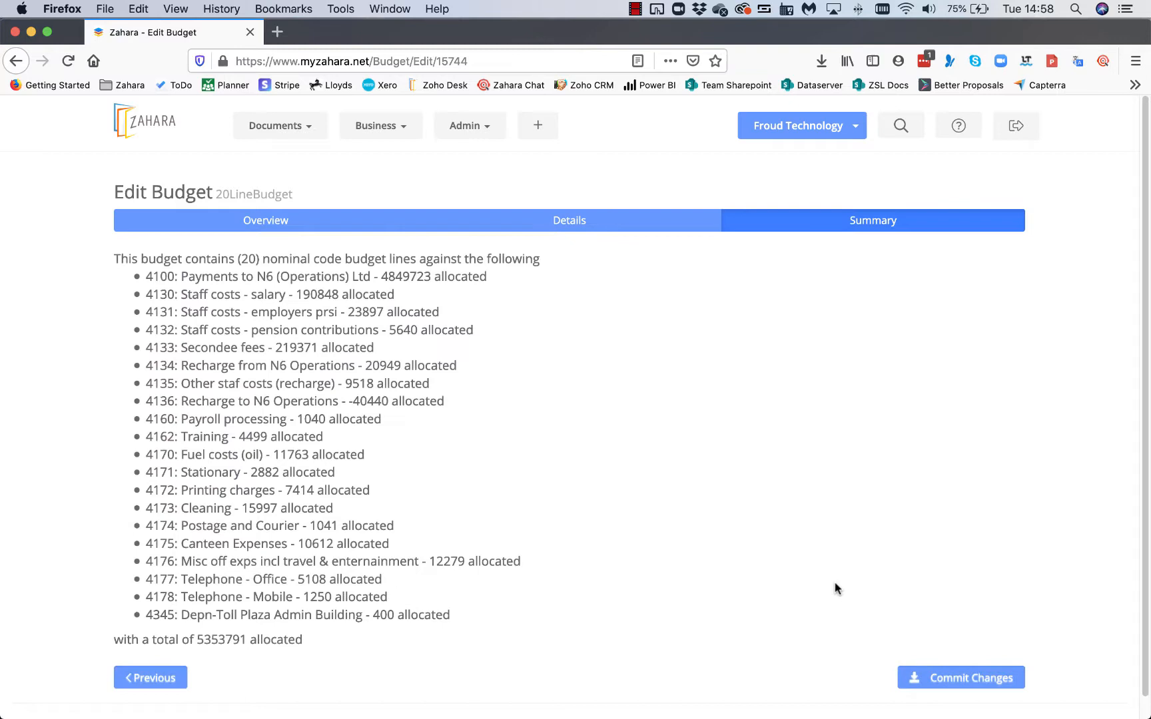
mouse_move(961, 679)
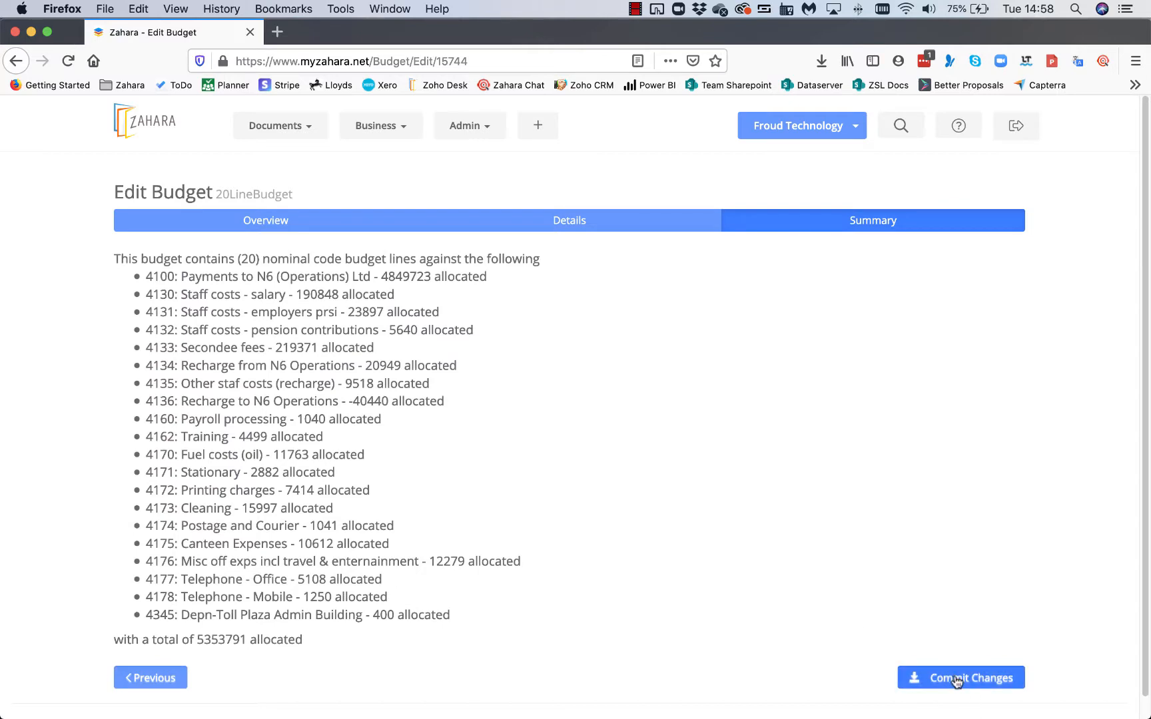
- Commit the 20LineBudget changes, returning to the Budgets list
left_click(960, 678)
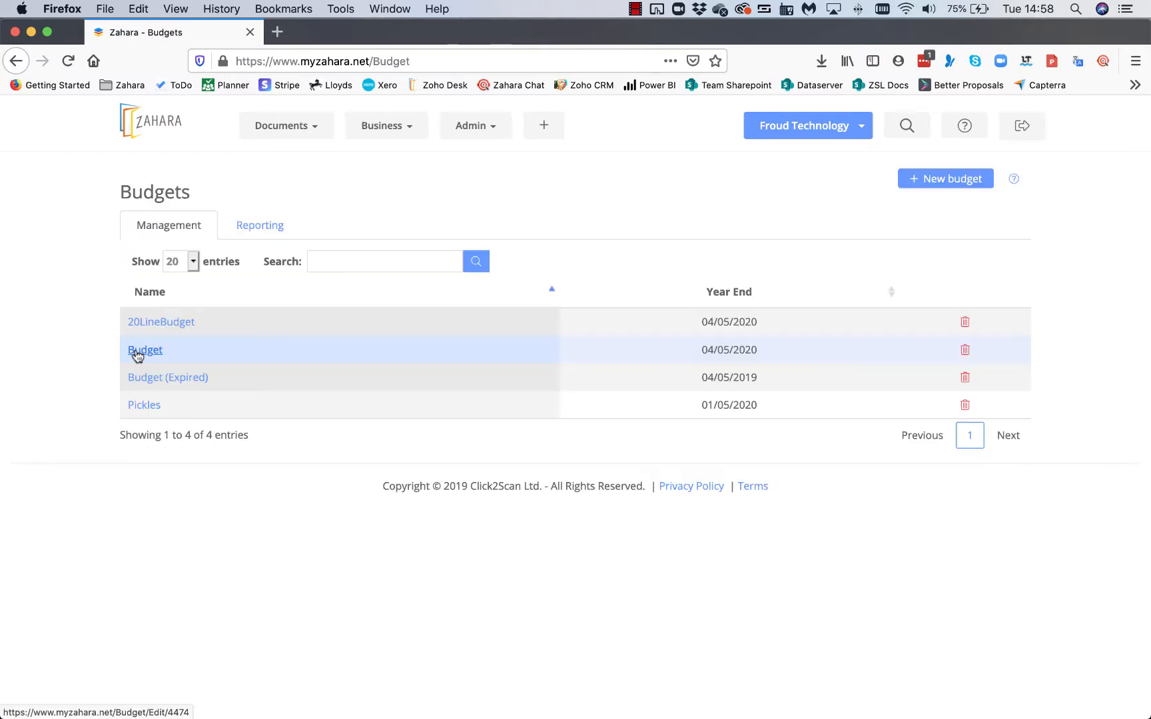
mouse_move(168, 377)
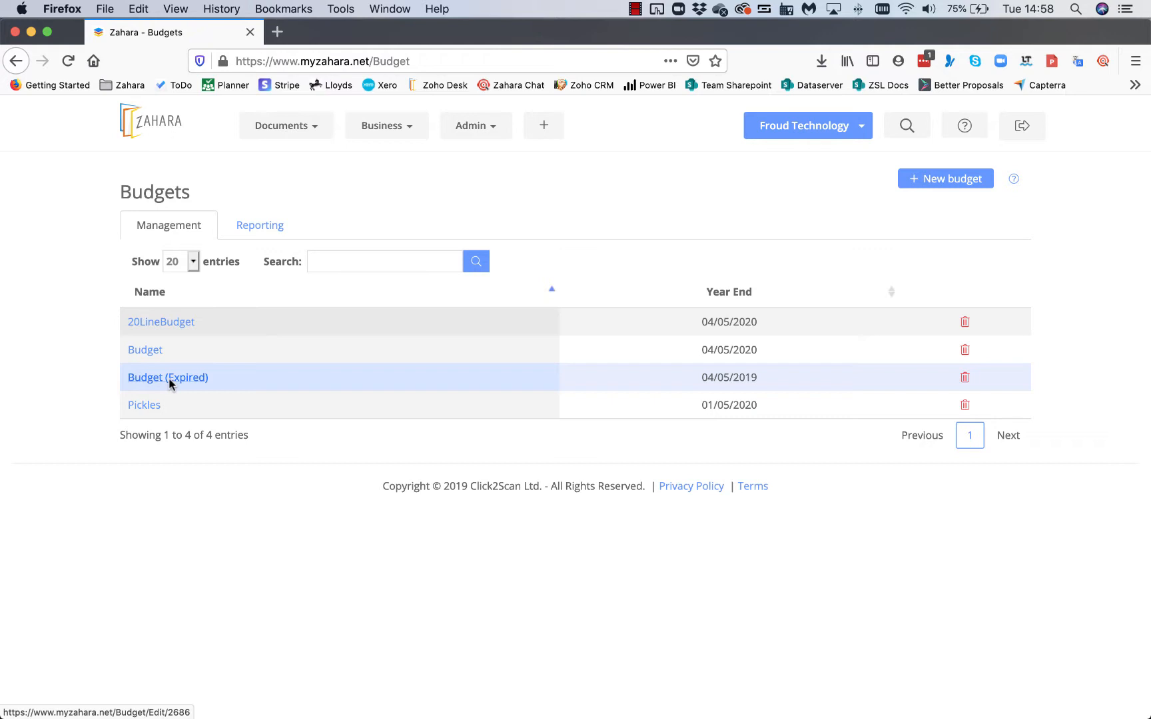
- Open the budget named Budget and review its monthly settings and Research division association
left_click(145, 349)
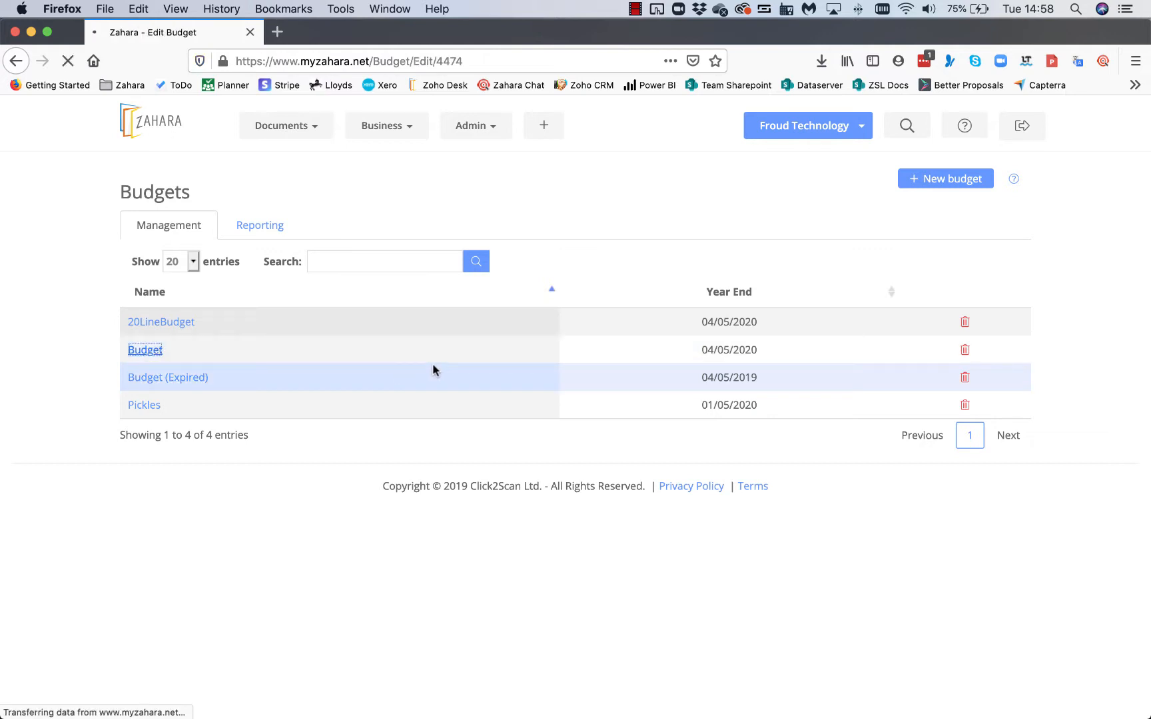
left_click(145, 350)
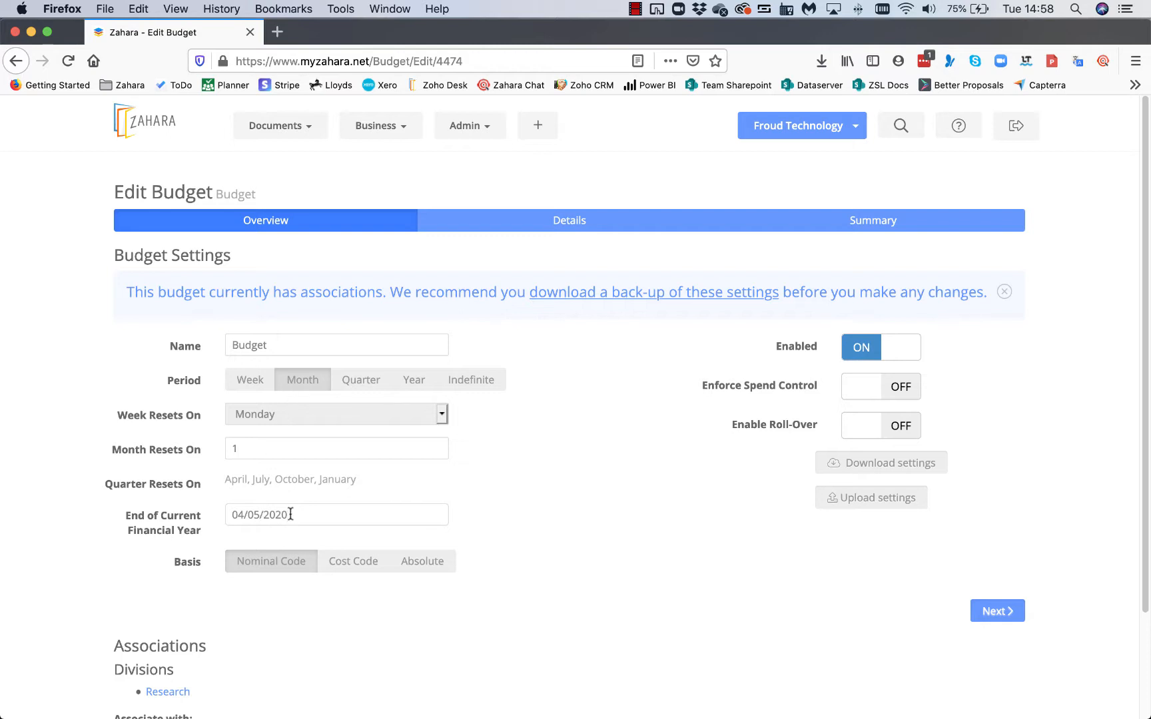
mouse_move(215, 608)
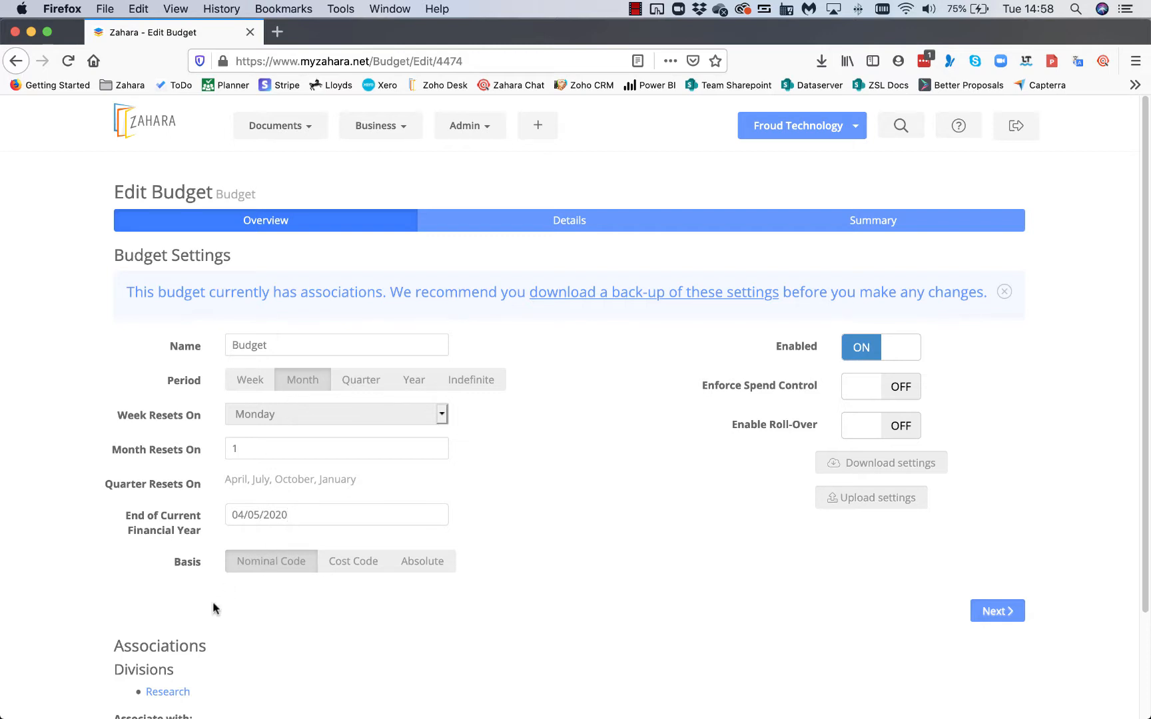
scroll("down", 3)
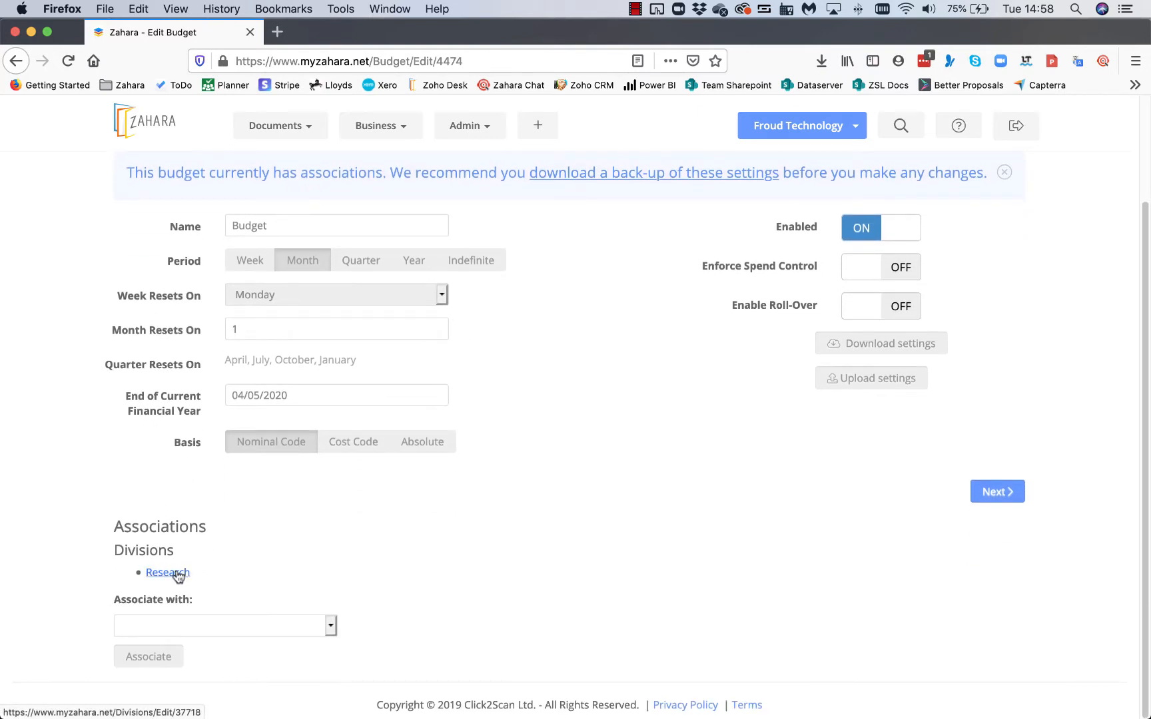
mouse_move(873, 248)
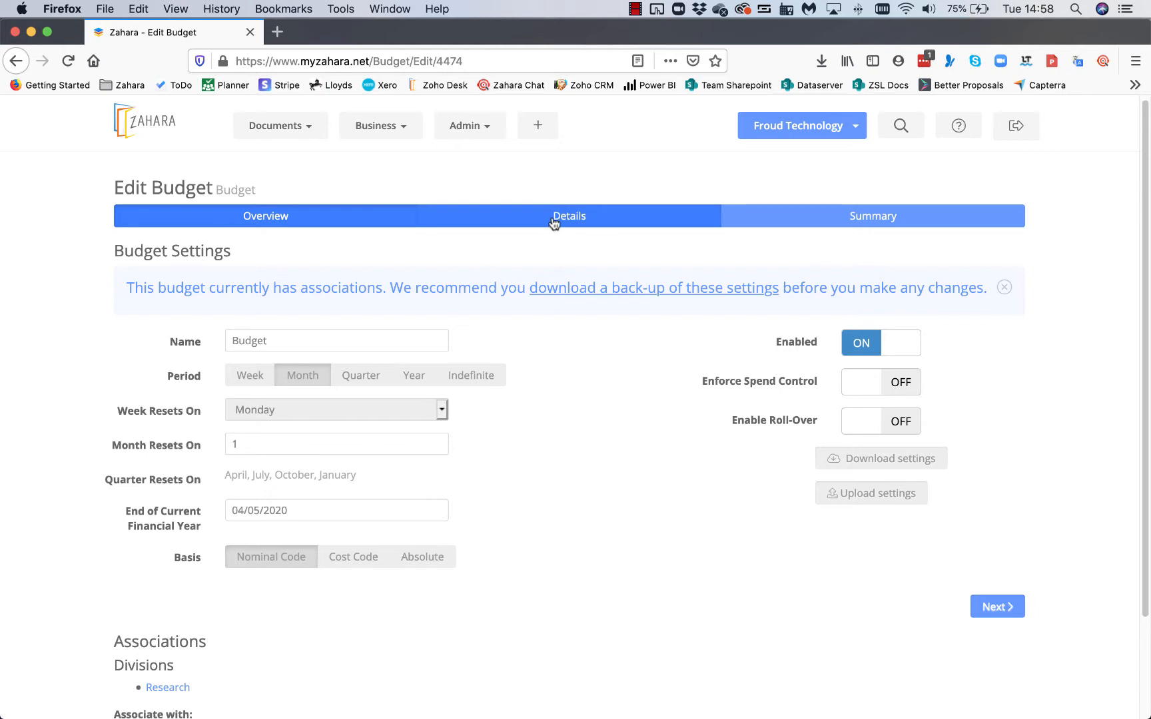
- Show Budget's Details with all periods, listing the 5000: Materials line at 10000 per month
left_click(568, 215)
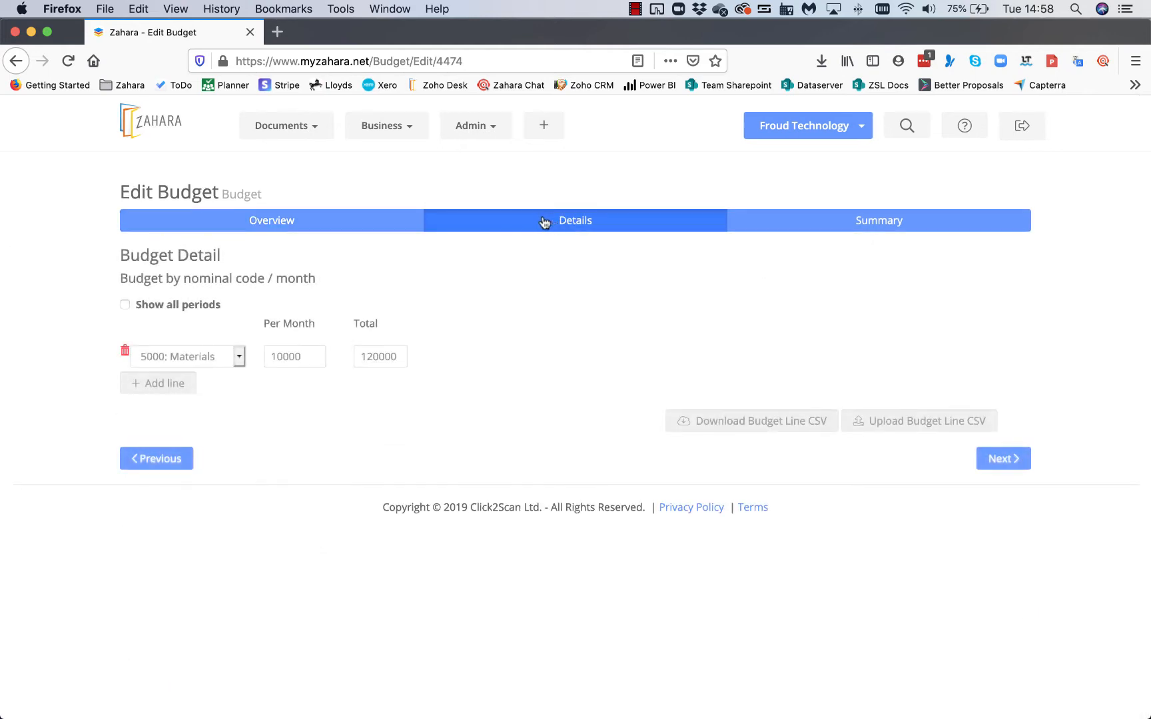
mouse_move(224, 374)
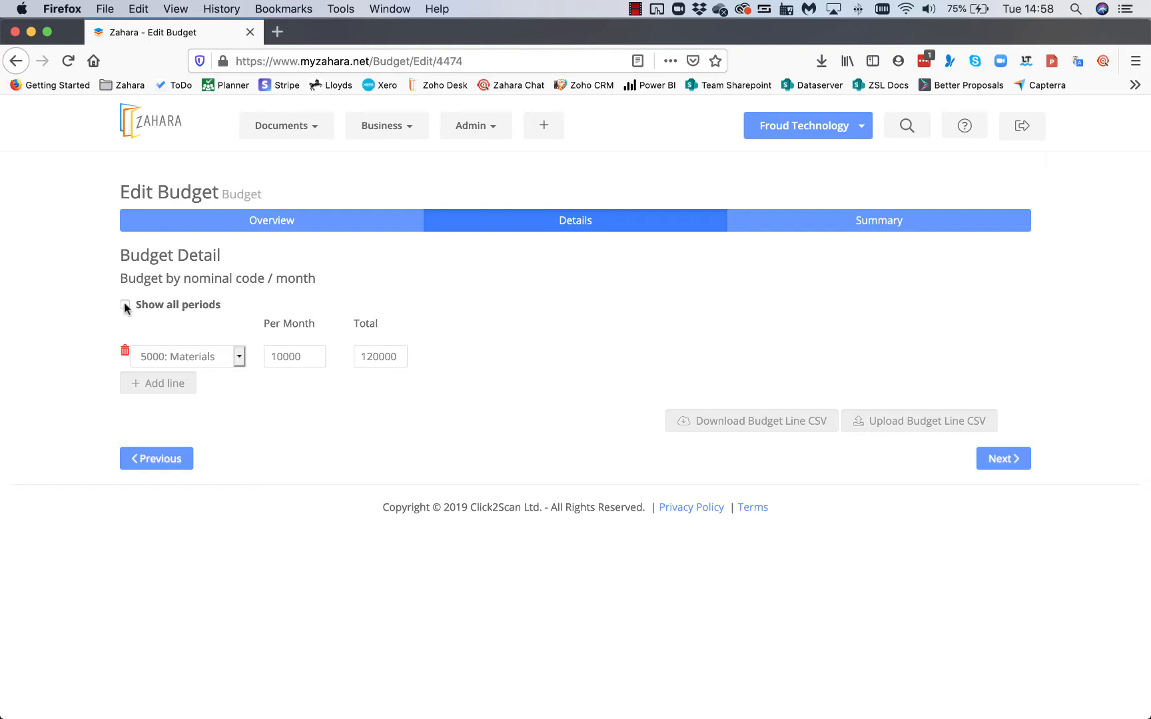
left_click(125, 305)
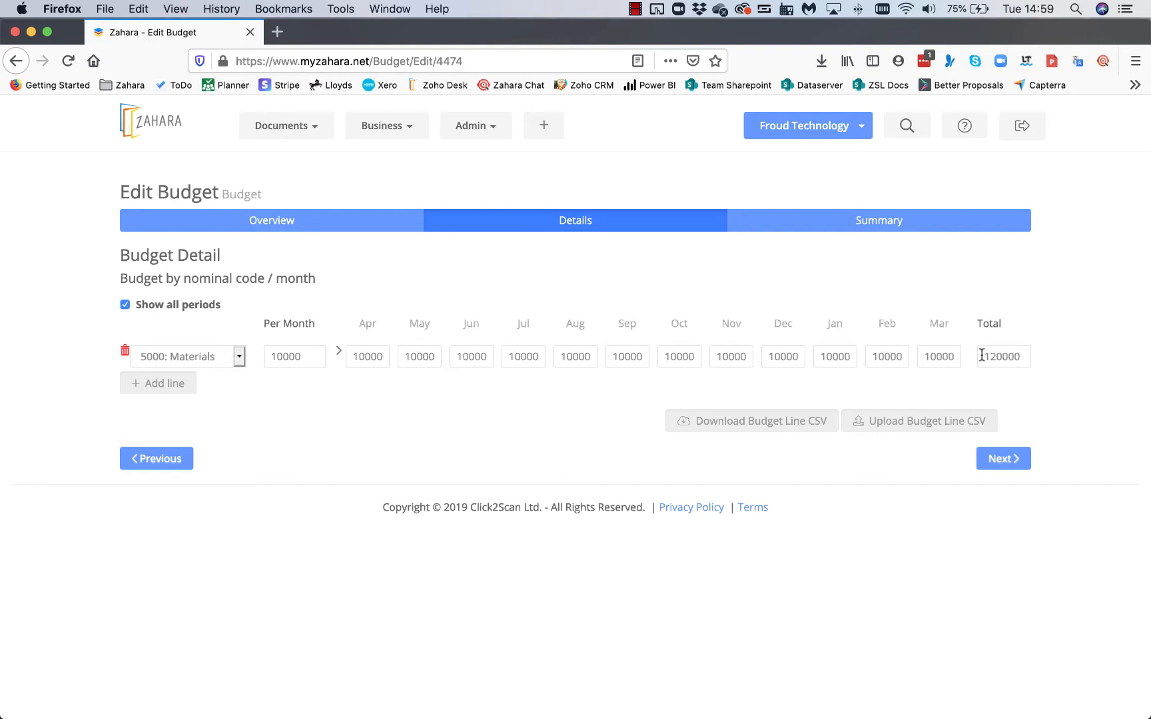
mouse_move(390, 346)
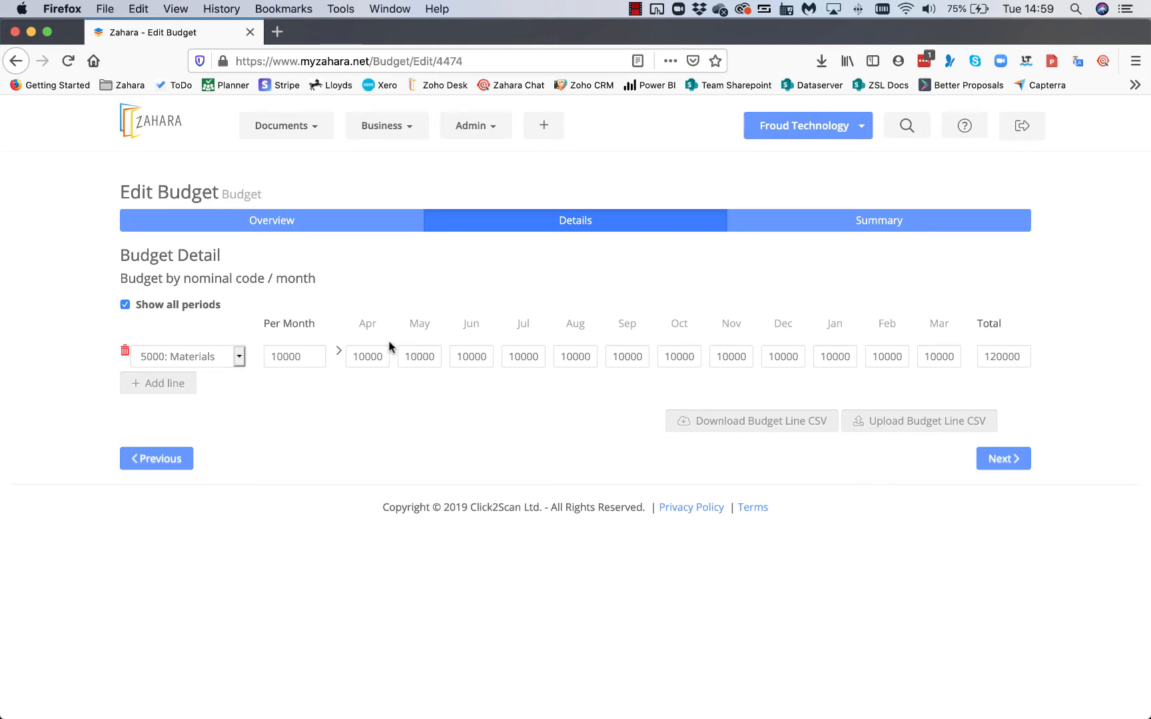
mouse_move(760, 429)
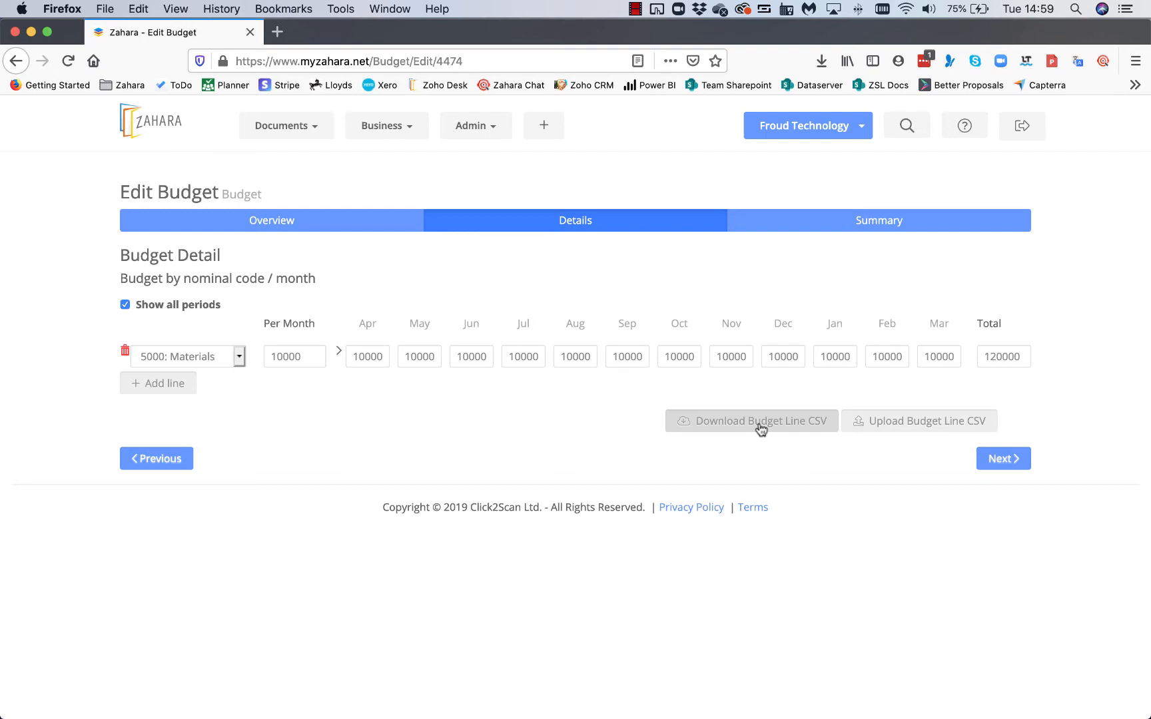
mouse_move(918, 429)
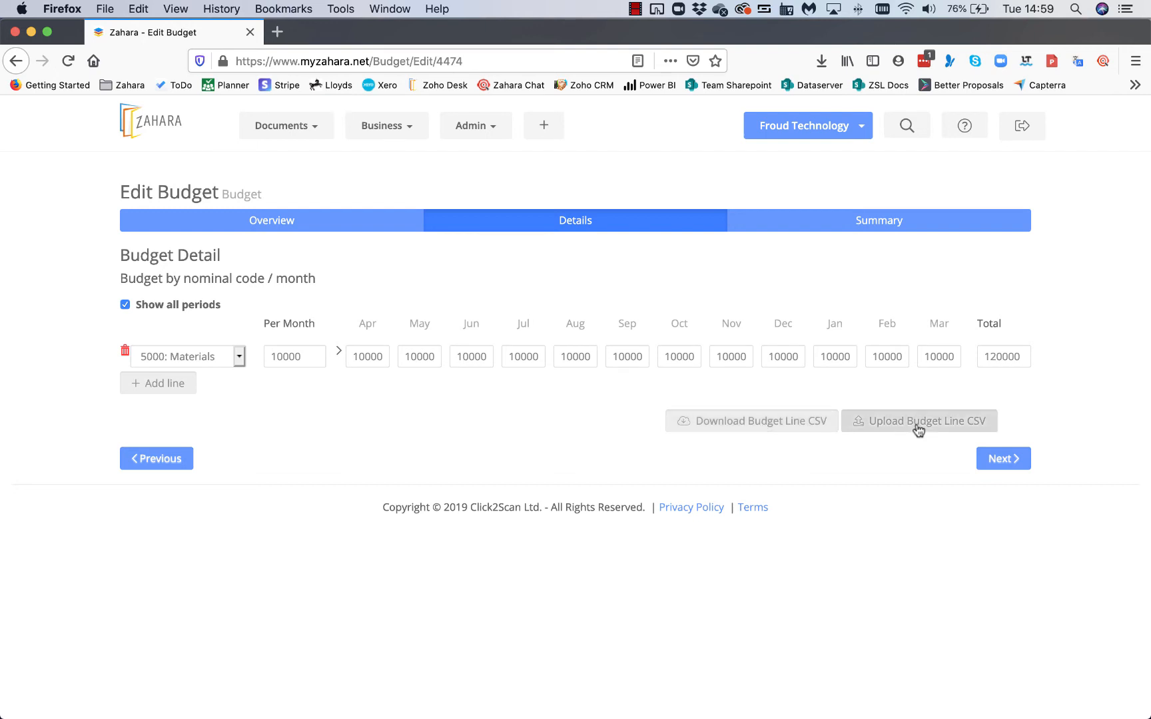